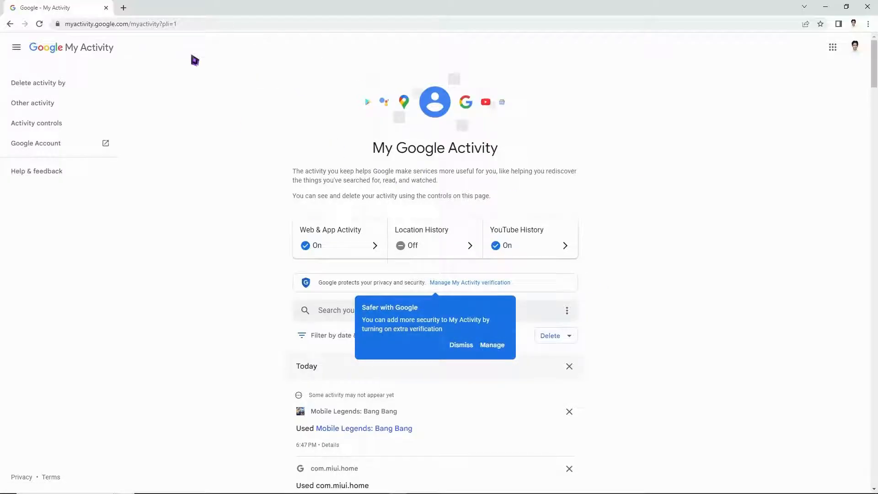
mouse_move(460, 344)
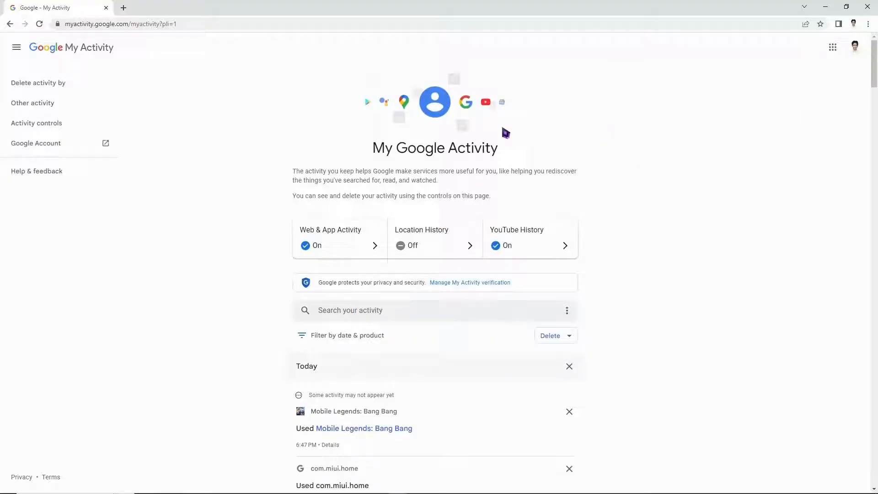
mouse_move(38, 82)
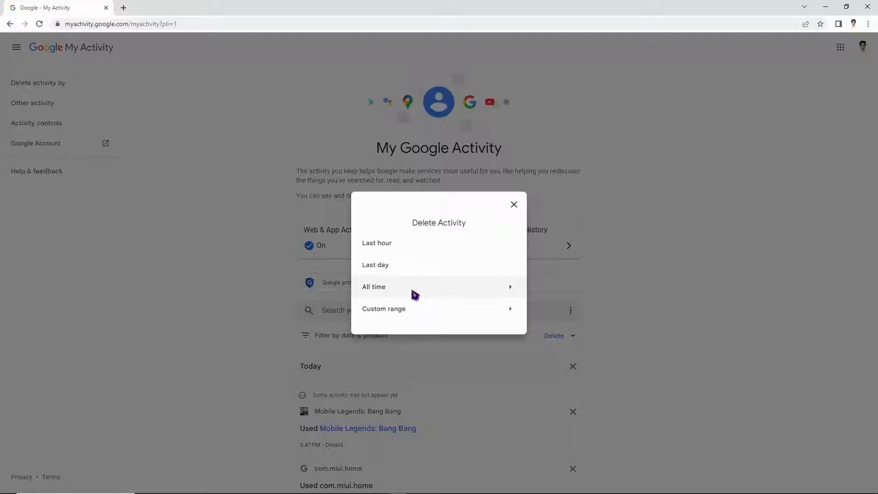
mouse_move(381, 297)
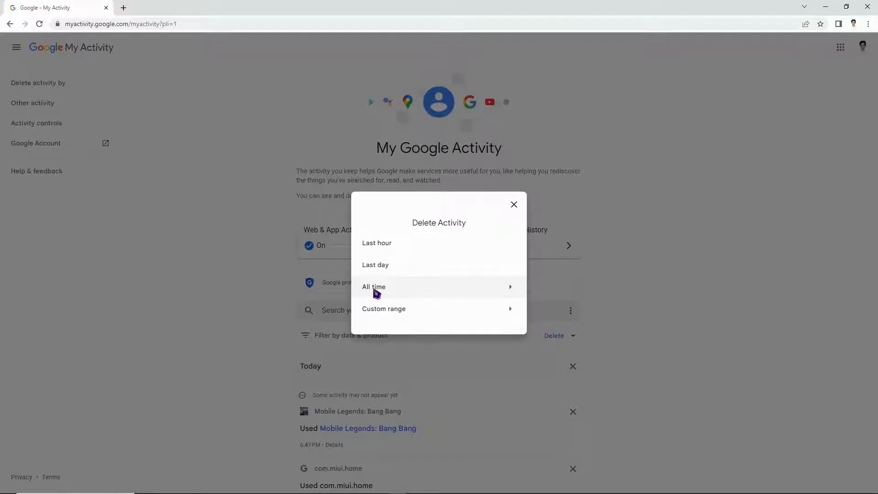
Step: Preview the all-time product list and custom-range date fields, then return to the deletion period choices
left_click(373, 286)
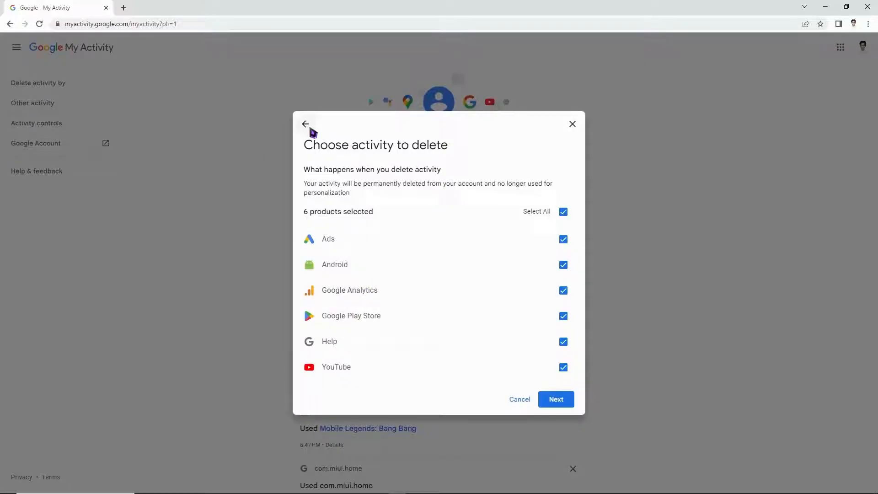
left_click(555, 399)
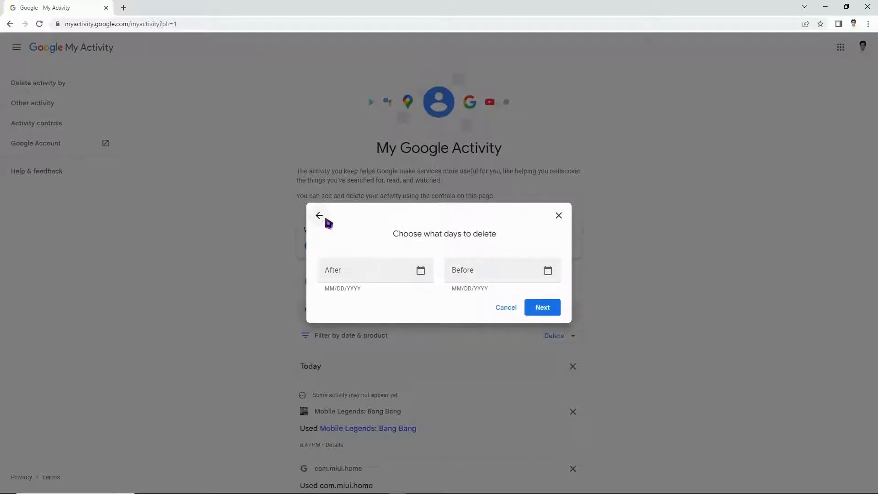
left_click(319, 215)
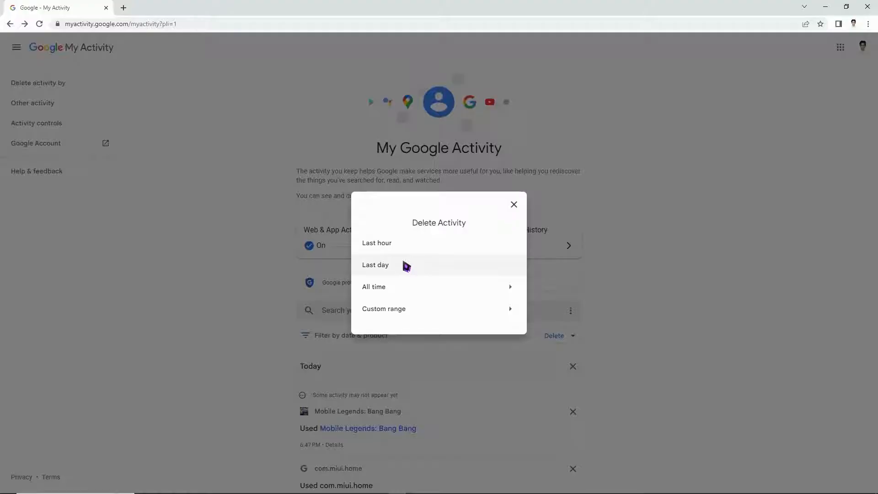
mouse_move(397, 324)
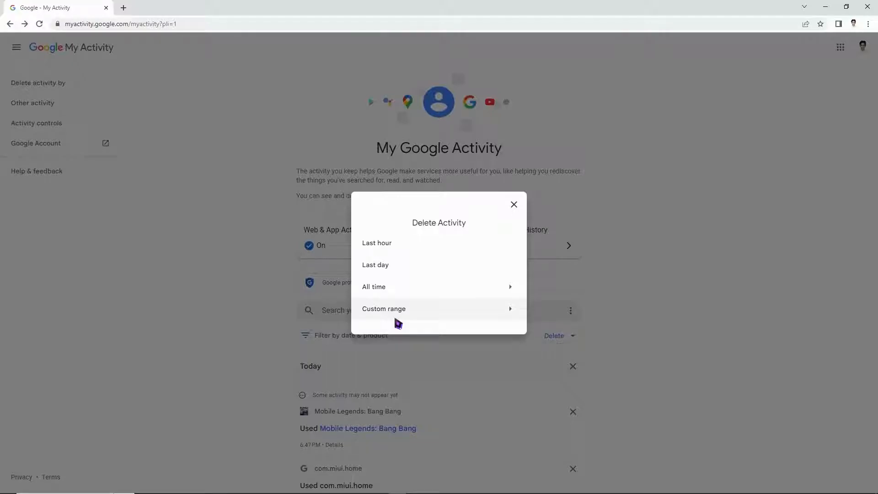
mouse_move(397, 318)
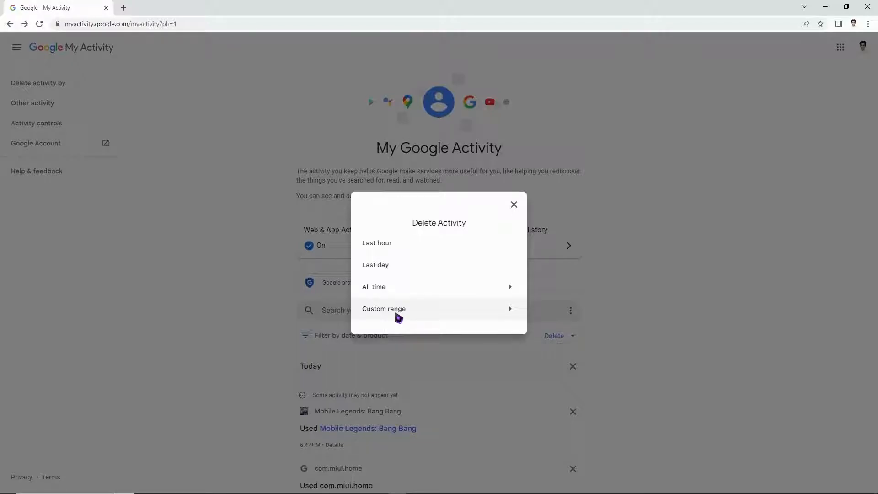
mouse_move(374, 286)
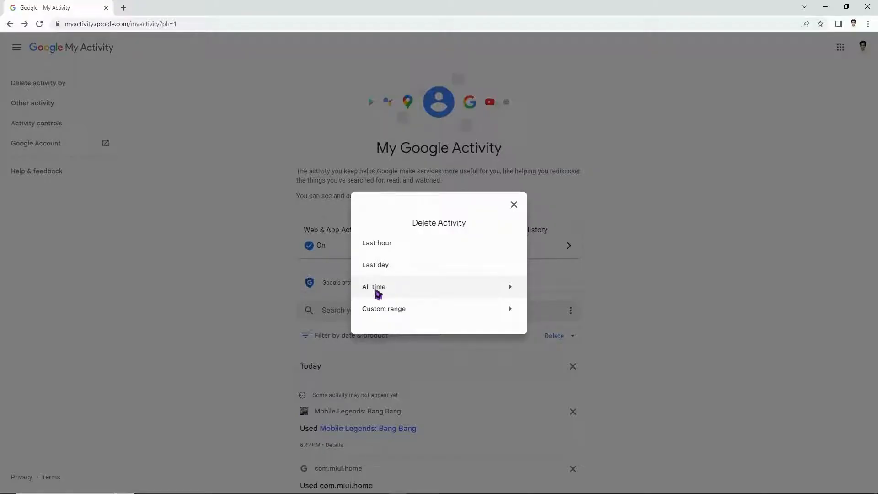
Step: Navigate to google.com and focus the empty search box on the Google home page
left_click(513, 204)
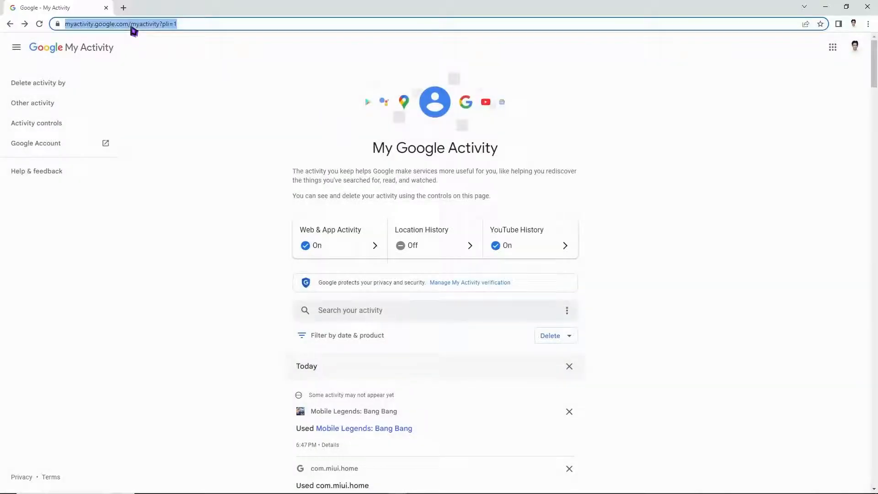
type("google.oc")
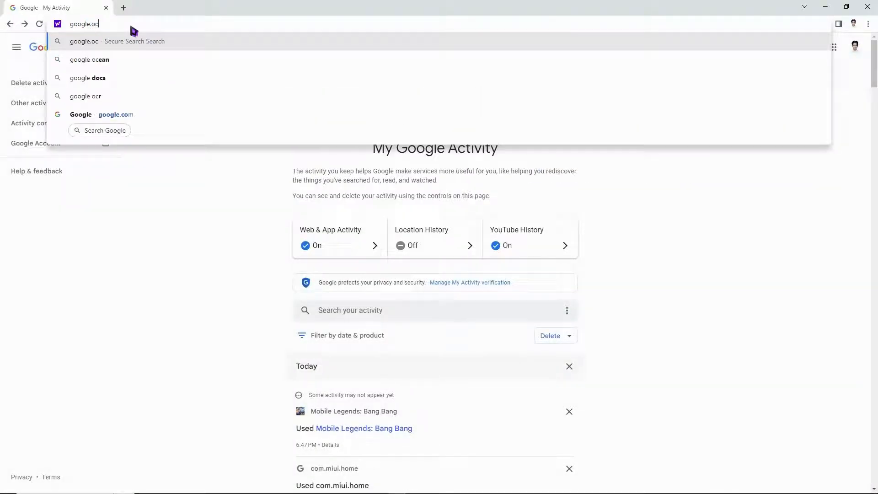
left_click(115, 114)
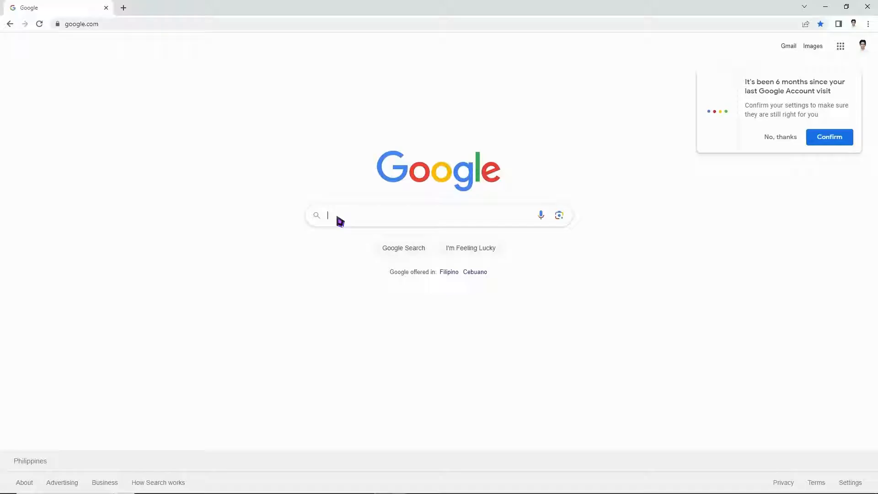
type("qwe")
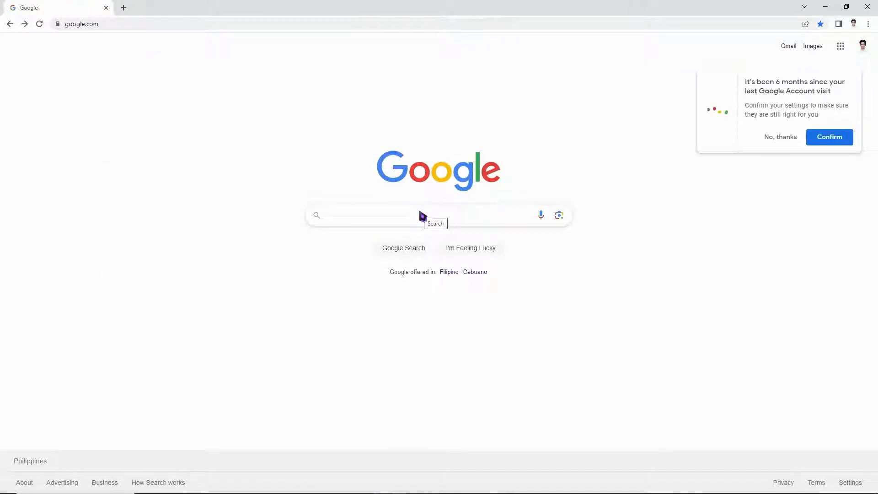
mouse_move(462, 205)
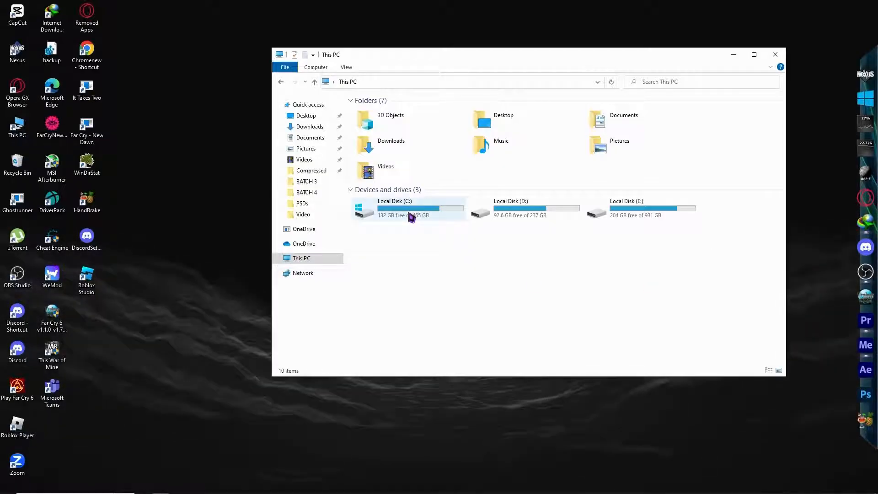
Step: Delete the Google folder from C:\Program Files, leaving 31 items listed
double_click(409, 207)
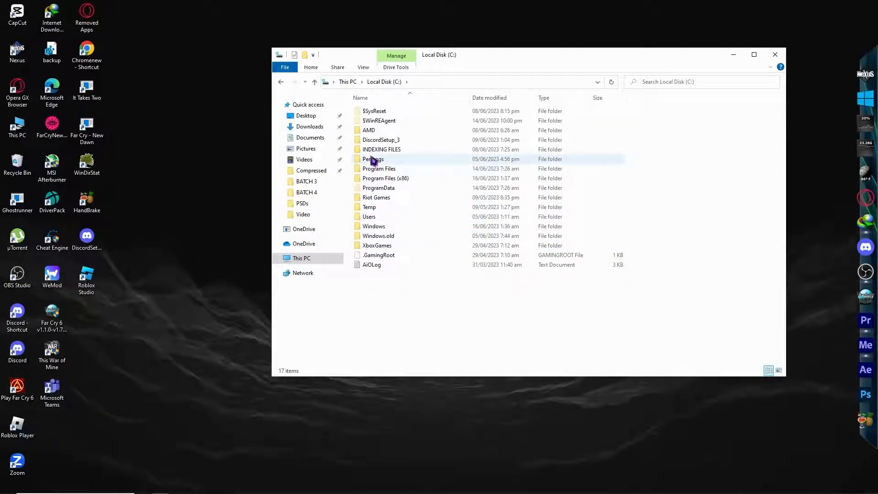
double_click(378, 169)
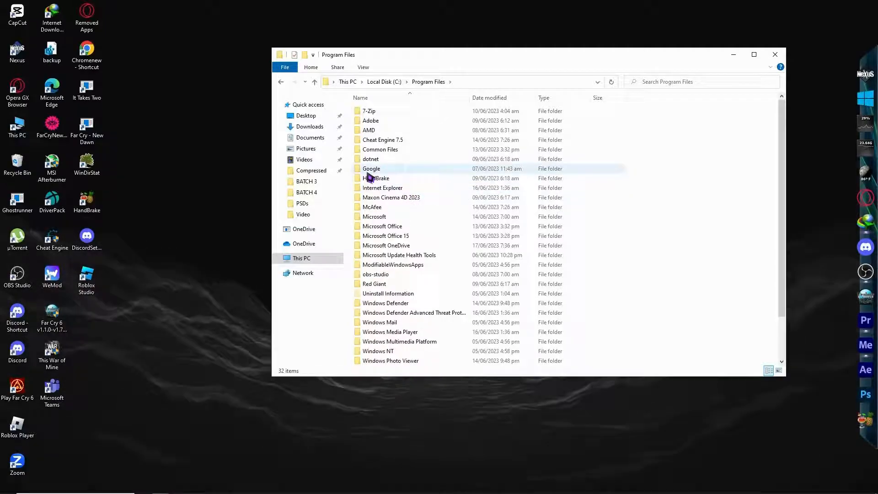
left_click(372, 168)
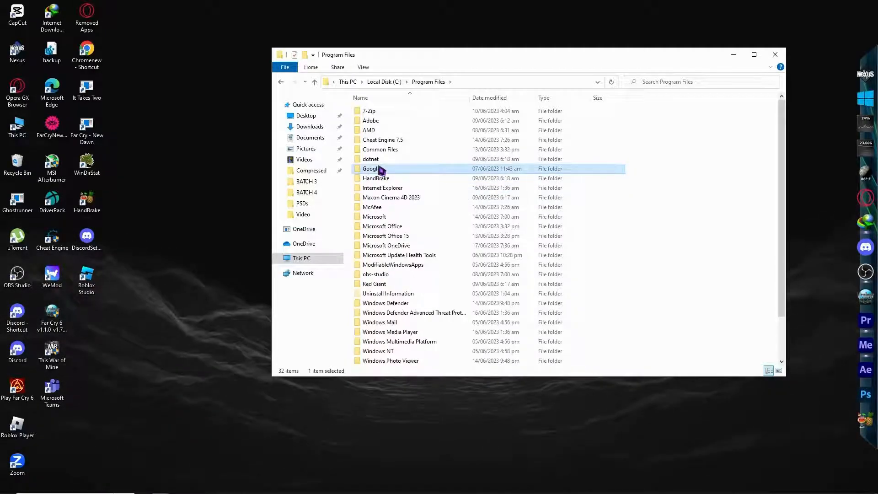
right_click(370, 169)
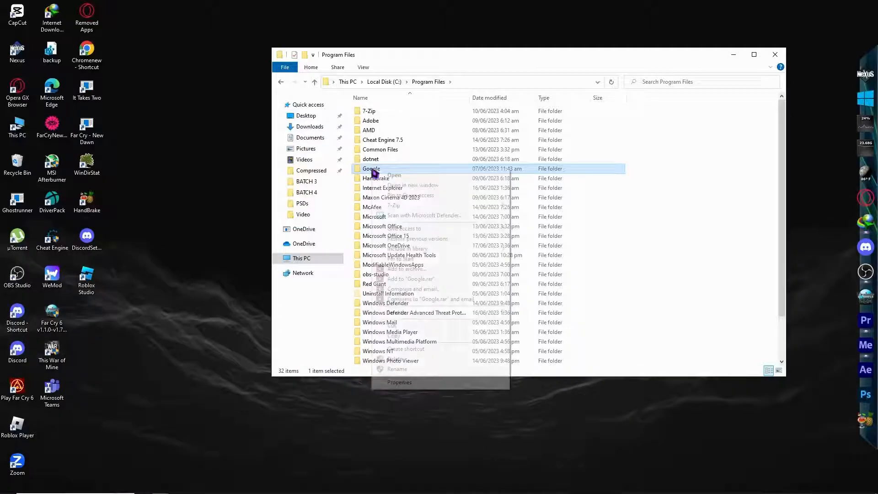
left_click(499, 327)
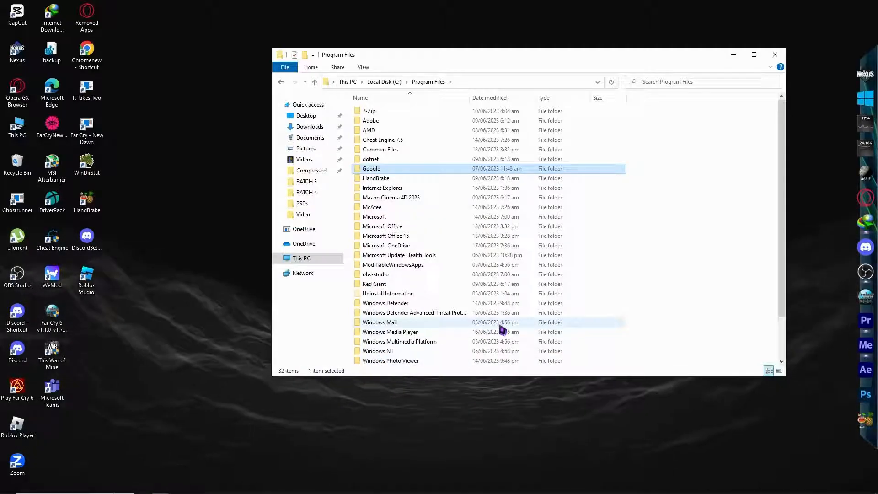
scroll("down", 3)
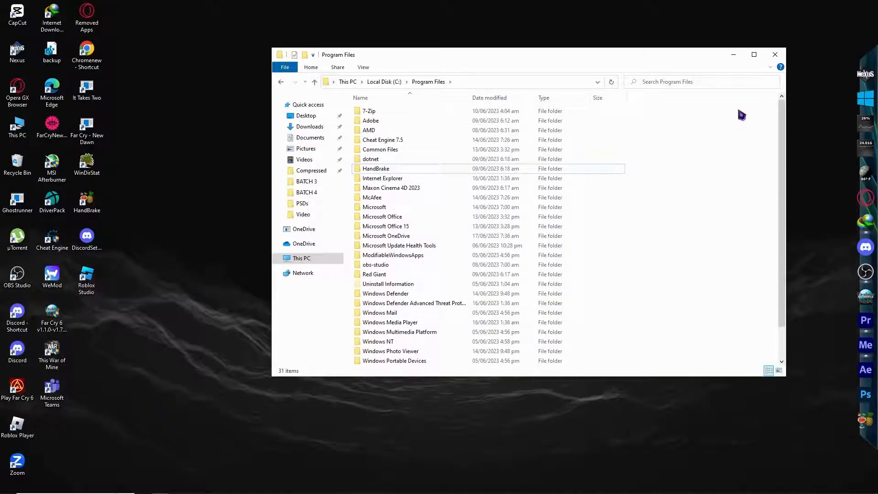
mouse_move(775, 55)
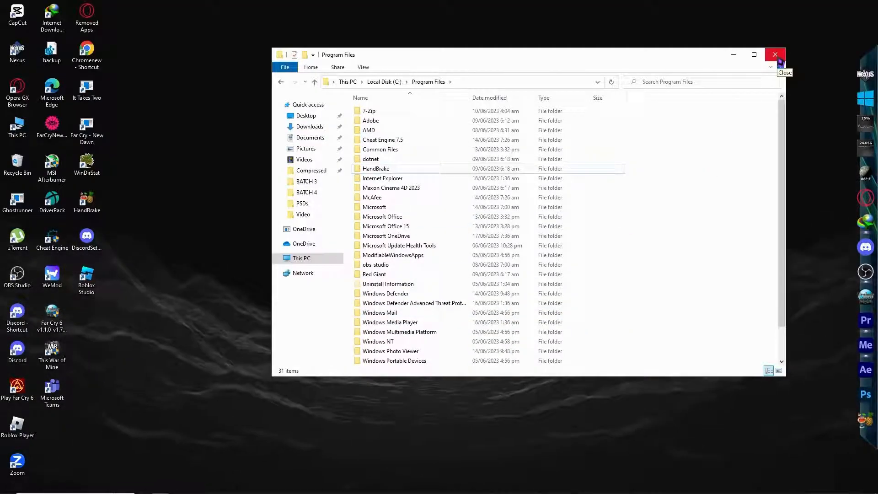
Step: Close the Program Files window so only the desktop remains
left_click(775, 54)
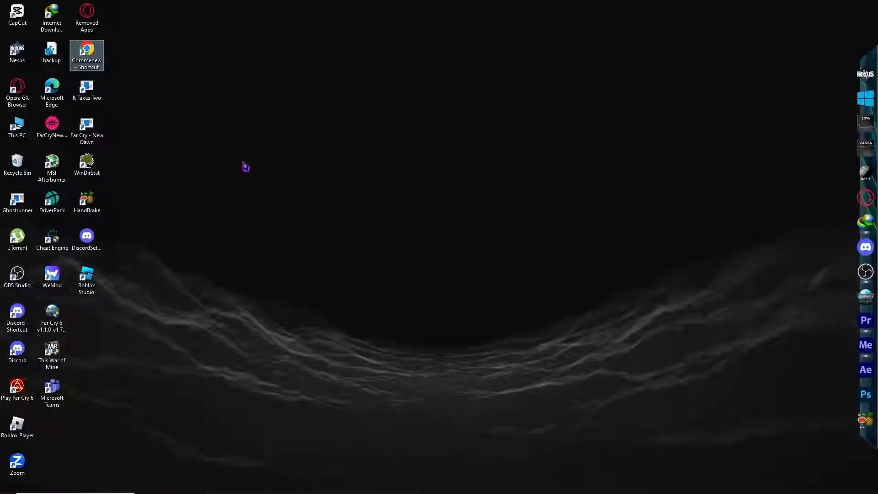
mouse_move(87, 55)
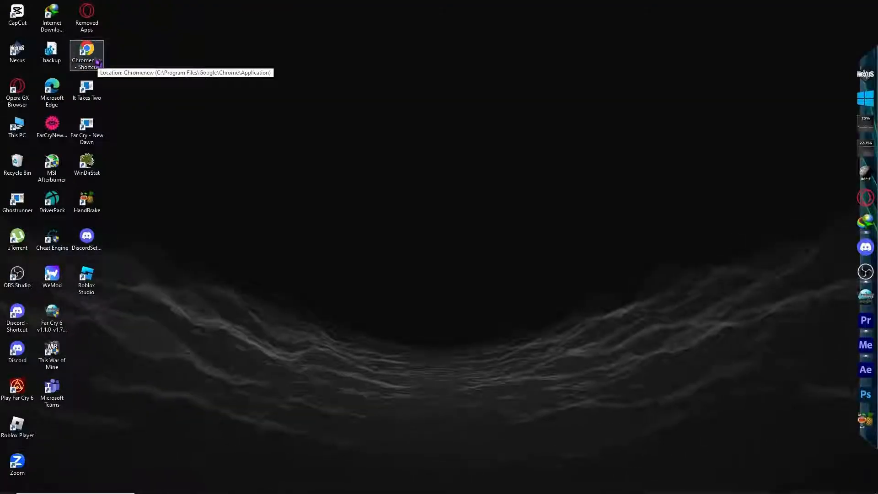
Step: Relaunch Chrome from the Chromenew shortcut and search Google for "hisiis"
double_click(86, 52)
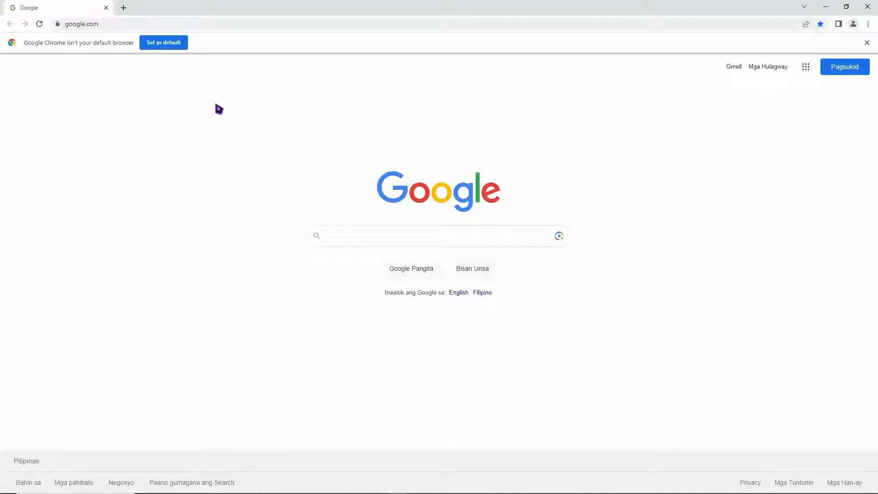
type("hisiis")
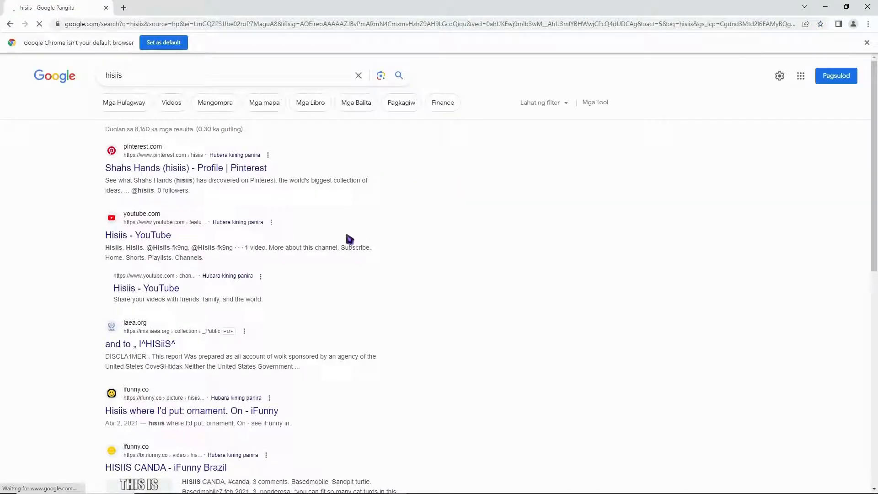
mouse_move(522, 161)
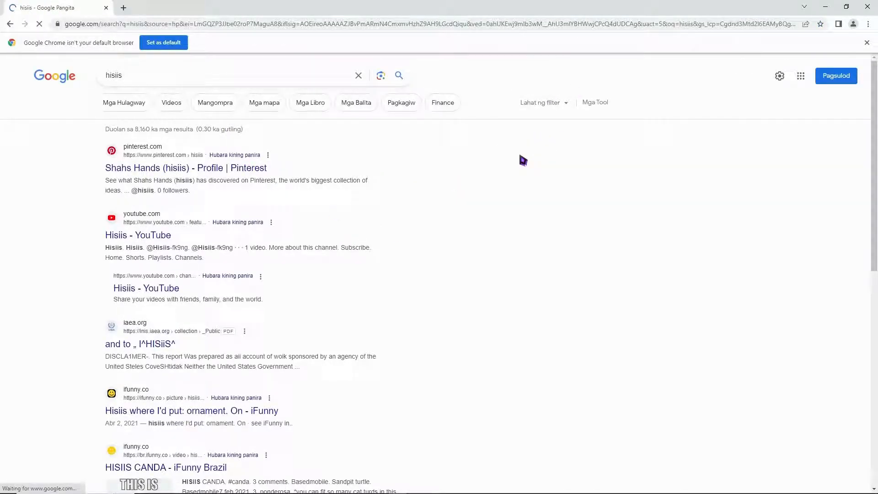